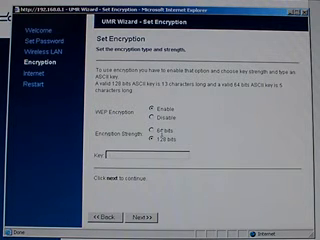
pyautogui.click(172, 142)
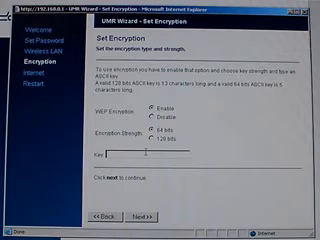
pyautogui.write('12345')
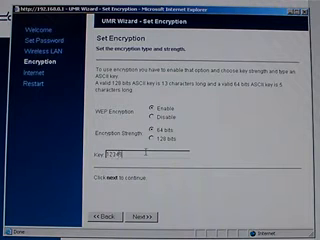